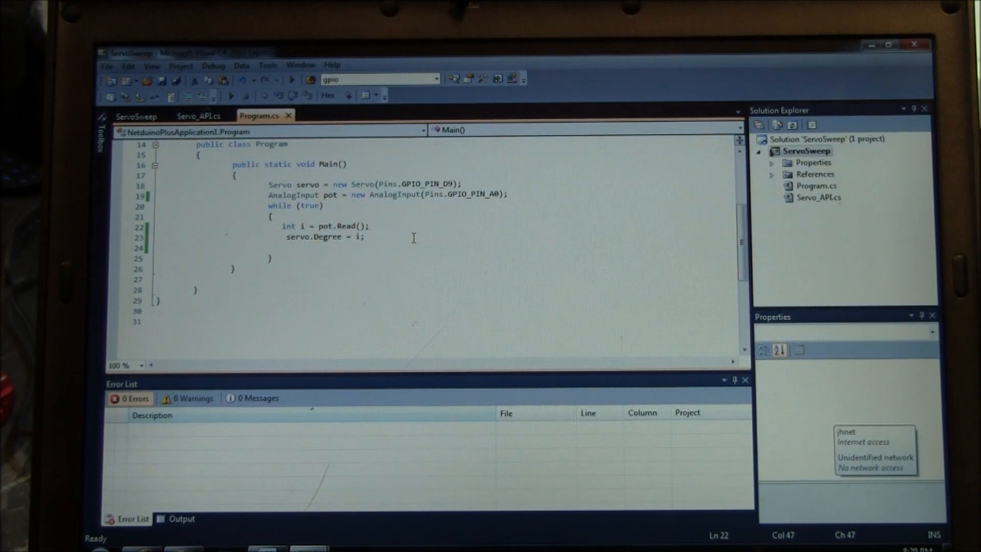
# - Add a line dividing the potentiometer reading by 5.7 (i = i / 5.7) before servo.Degree
pyautogui.press('enter')
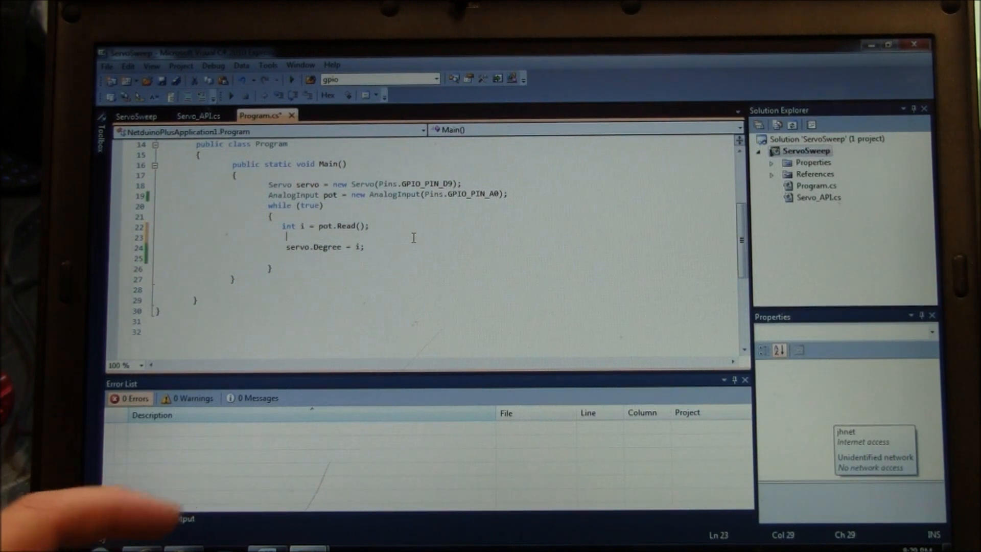
pyautogui.write('i =')
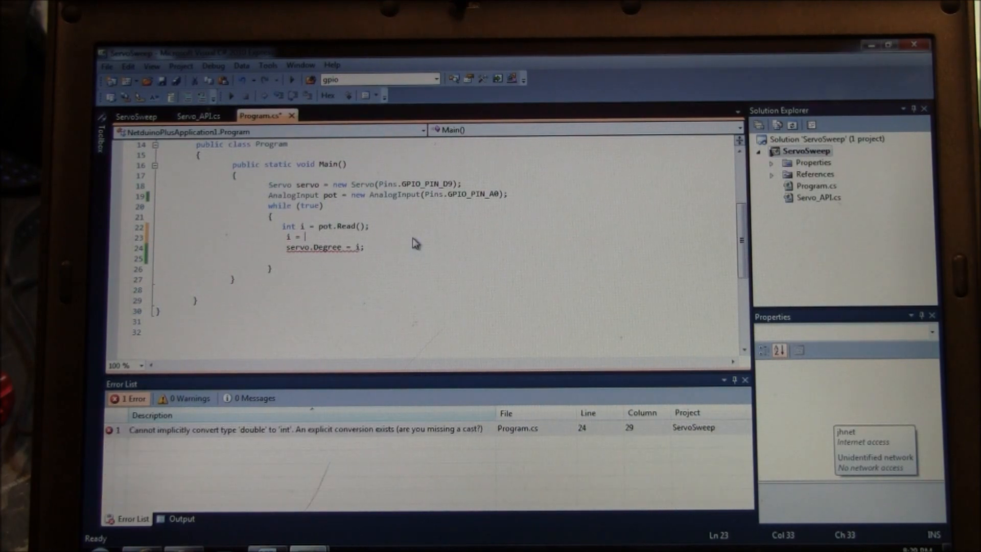
pyautogui.write('i /')
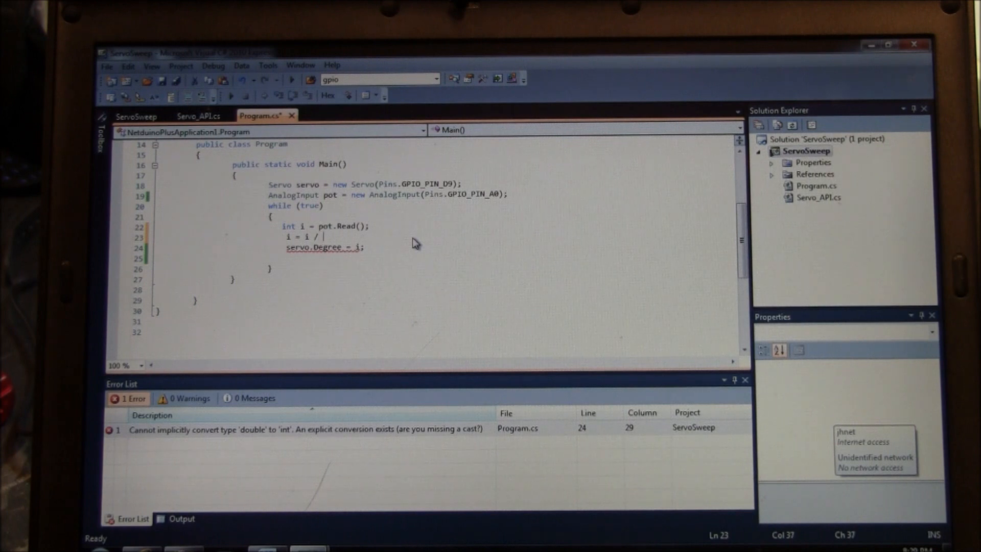
pyautogui.write('5.')
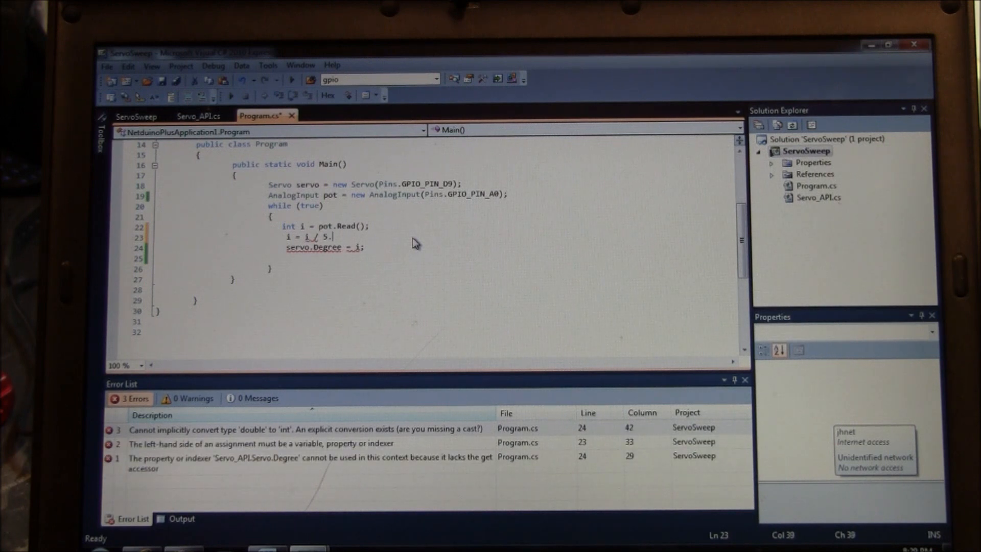
pyautogui.write('7')
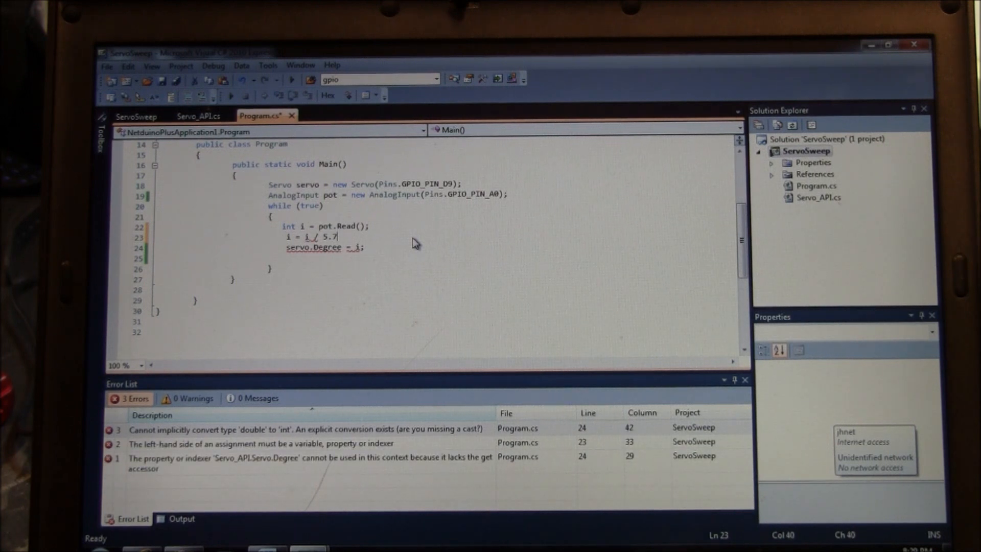